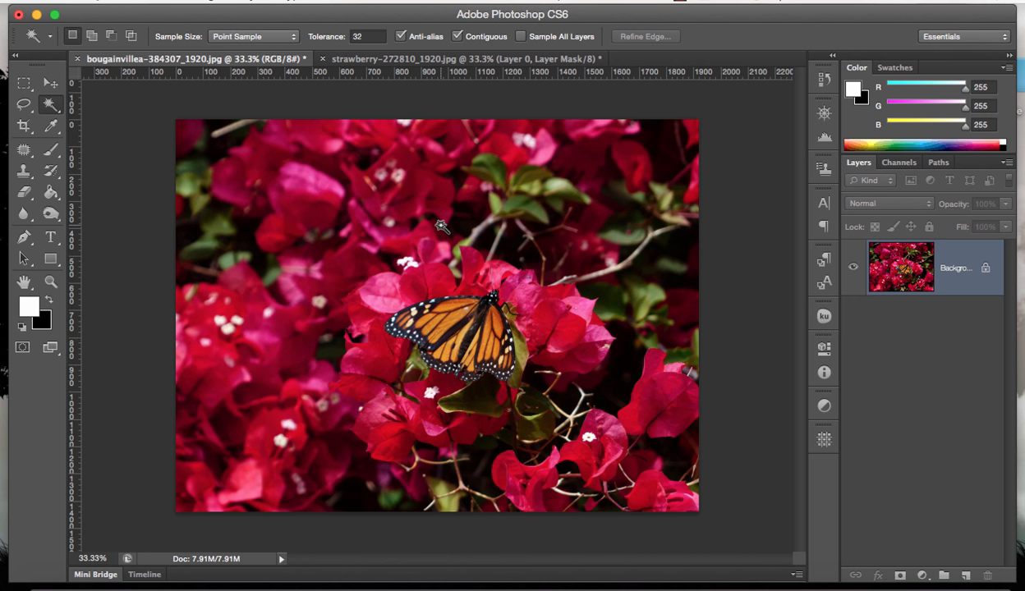
mouse_move(415, 128)
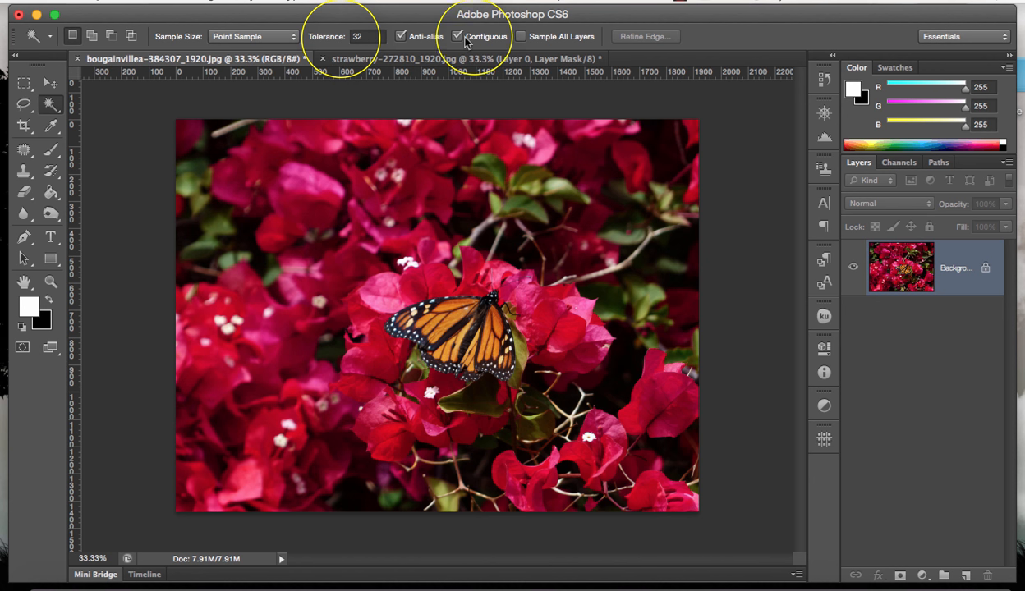
mouse_move(325, 199)
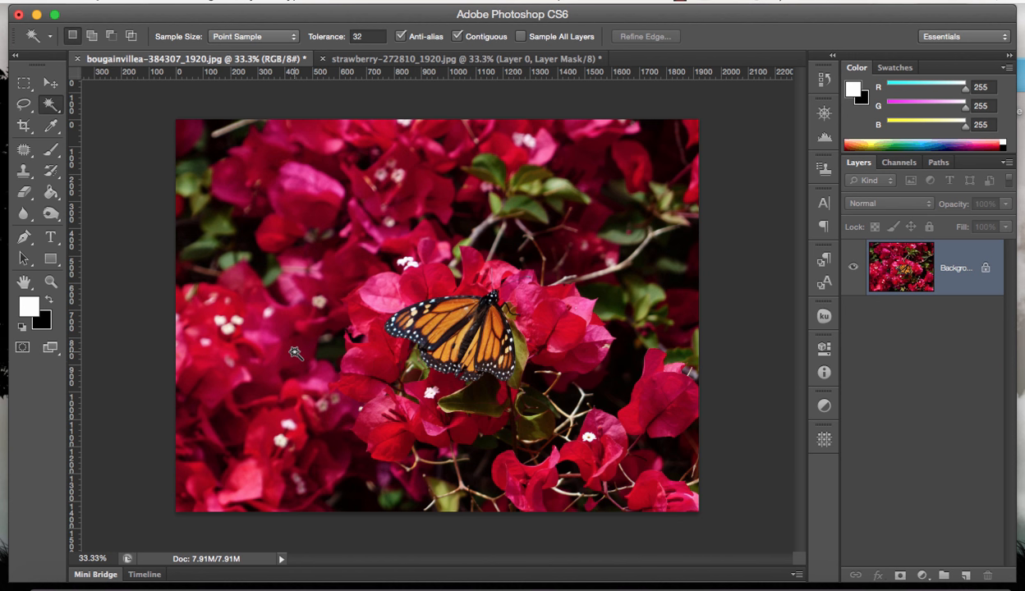
Magic Wand a pink blossom at tolerance 32, Contiguous on, to select connected flowers
left_click(316, 189)
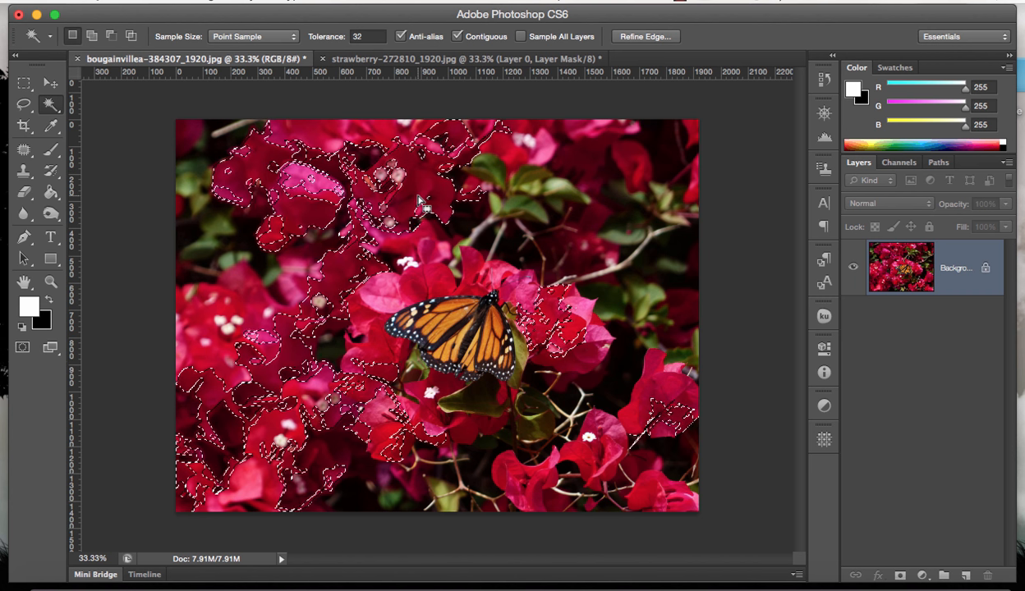
Deselect the blossoms and highlight the current Tolerance value for replacement
key("cmd+d")
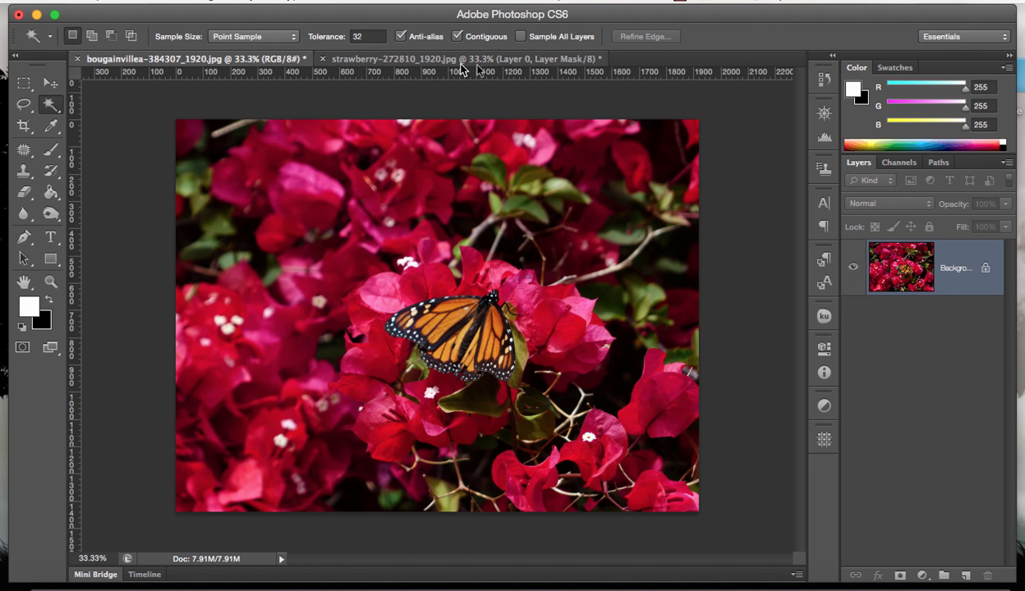
left_click_drag(538, 127, 648, 308)
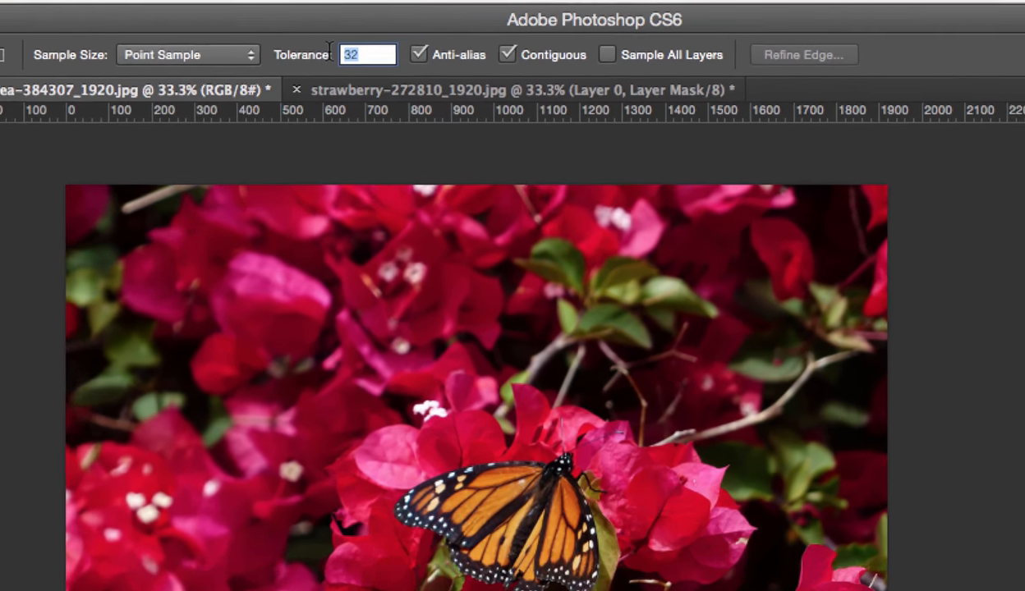
Set Magic Wand tolerance to 64 with Contiguous unchecked
type("64")
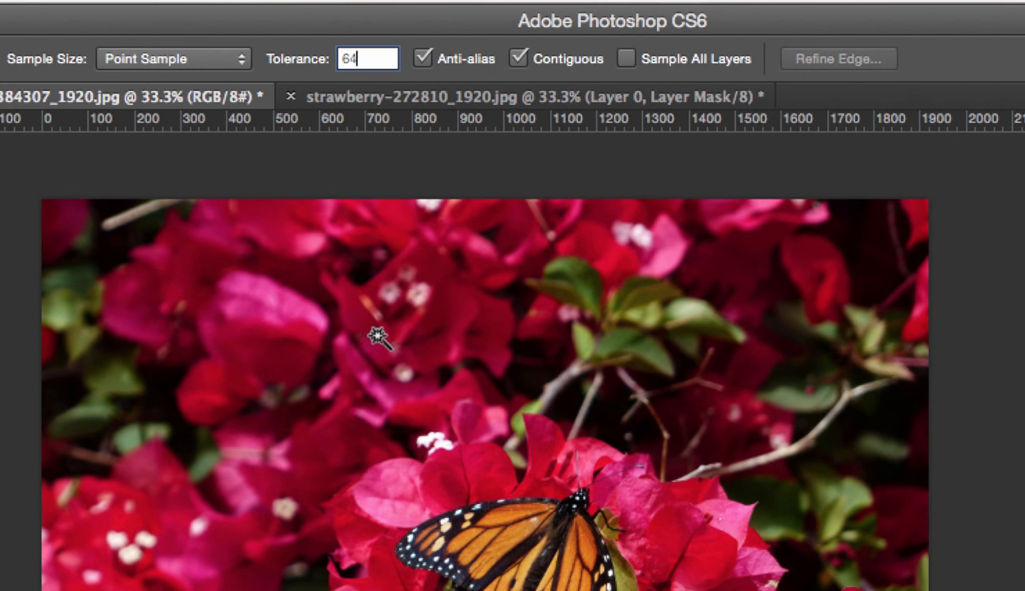
mouse_move(419, 403)
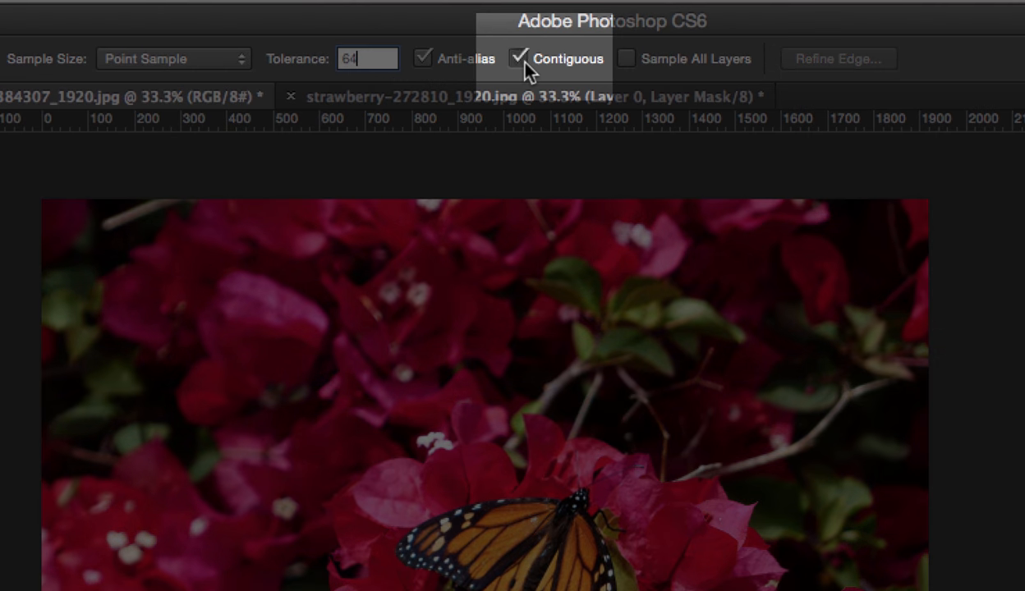
left_click(519, 58)
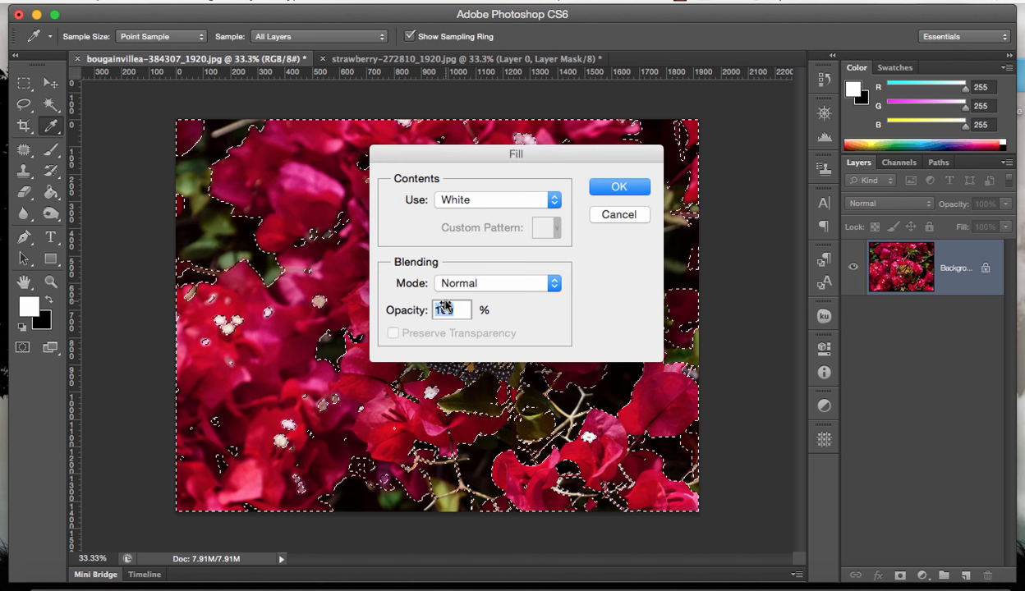
Confirm the Fill dialog to fill the selected blossoms with solid white
left_click(619, 187)
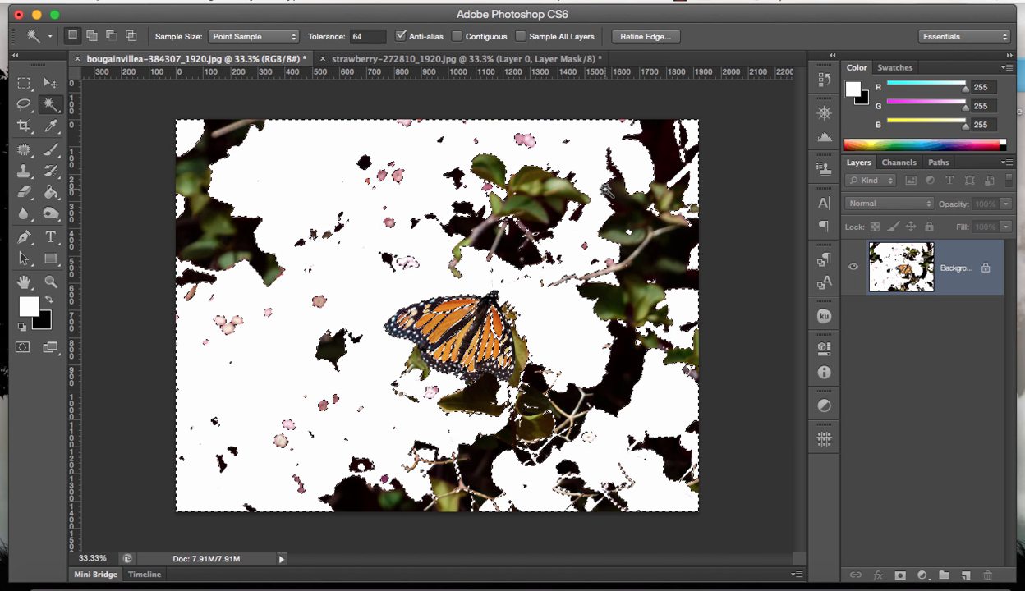
mouse_move(665, 185)
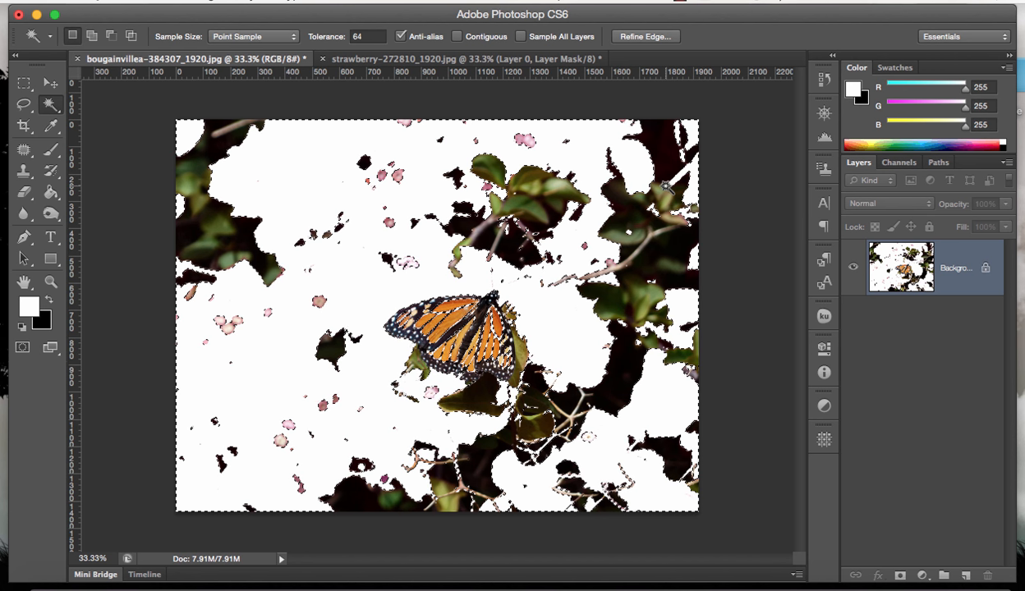